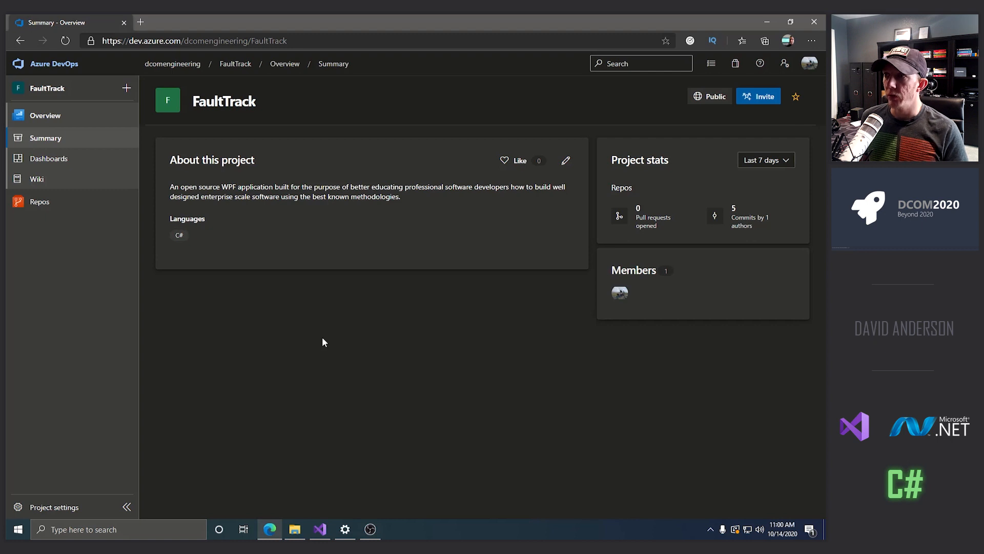
pyautogui.moveTo(307, 490)
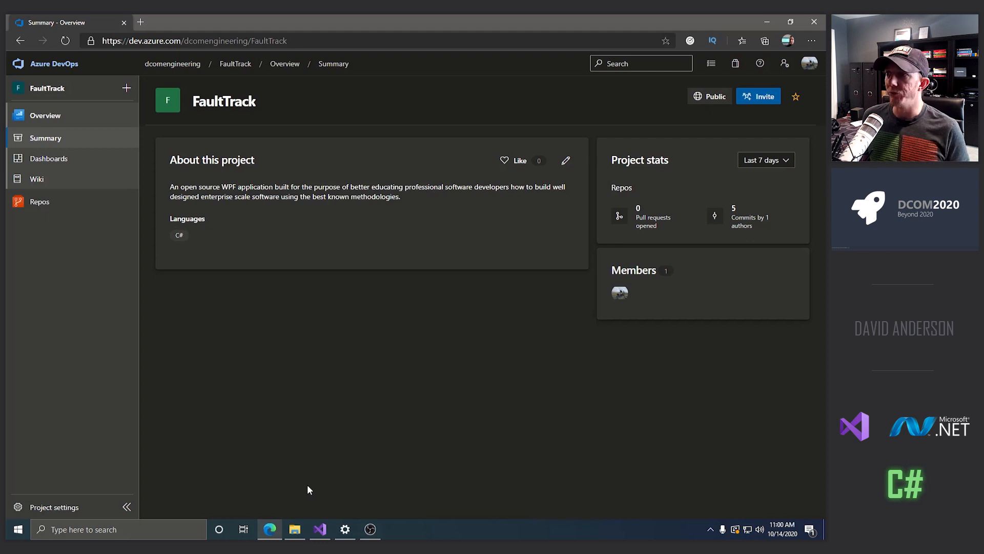
pyautogui.moveTo(364, 494)
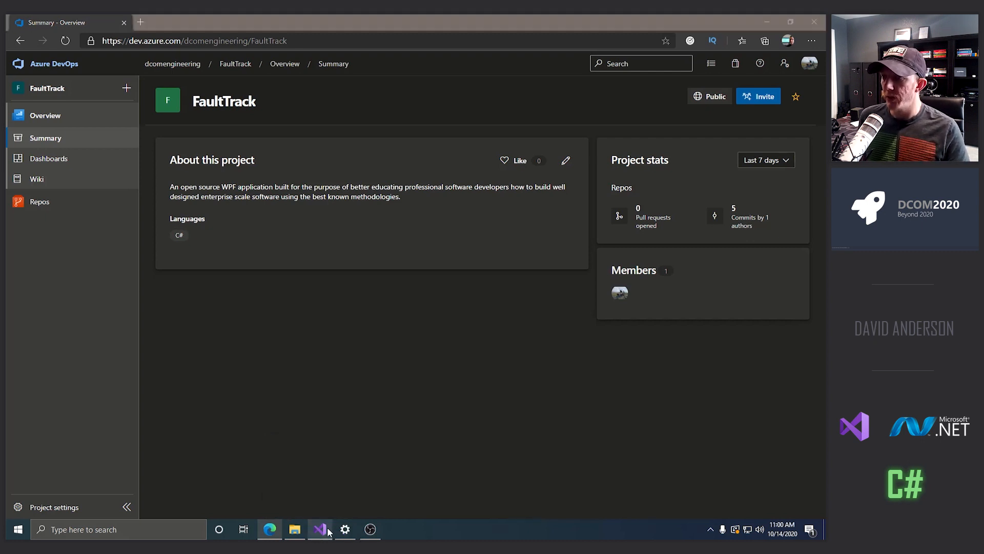
# Bring up the FaultTrack solution, show FaultTrack.csproj and the ShellMenuView design with its File button.
pyautogui.click(319, 529)
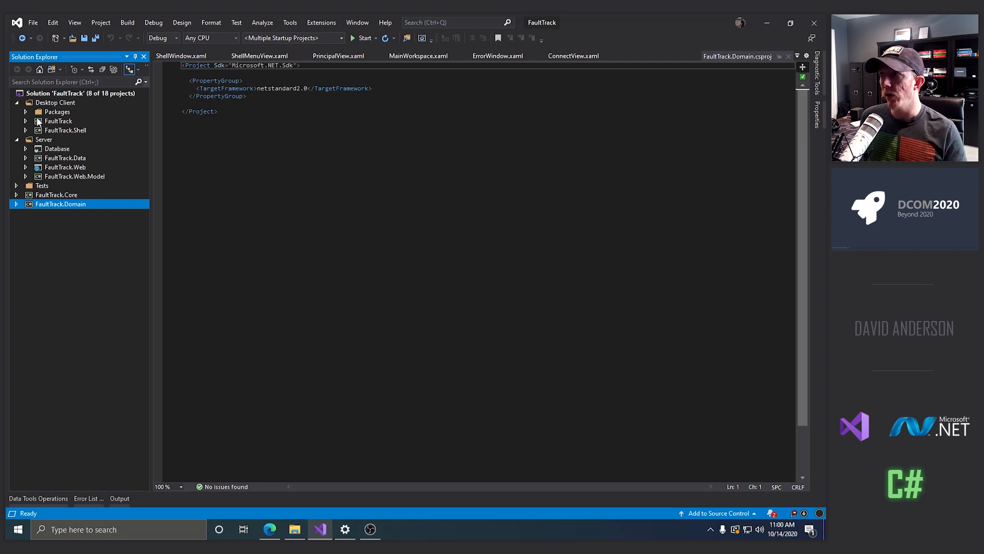
pyautogui.click(58, 121)
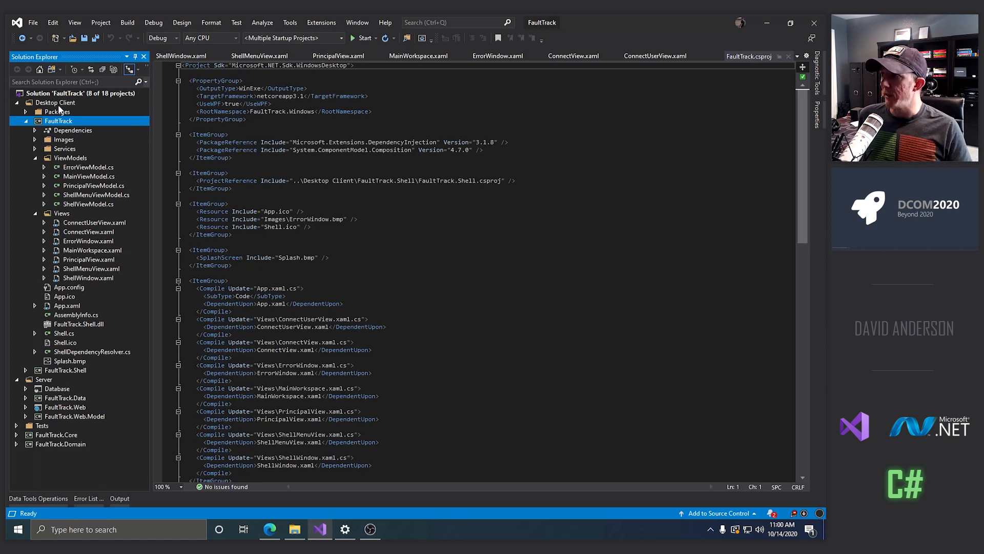
pyautogui.click(56, 102)
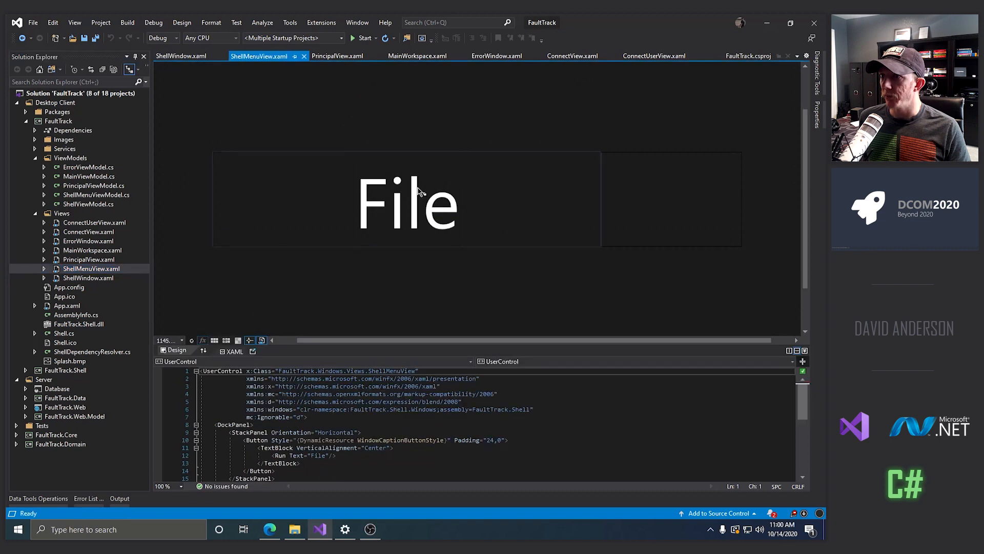
# Show the ConnectUserView sign-in design, then the FaultTrack.Data project file with its EF Core packages.
pyautogui.click(88, 259)
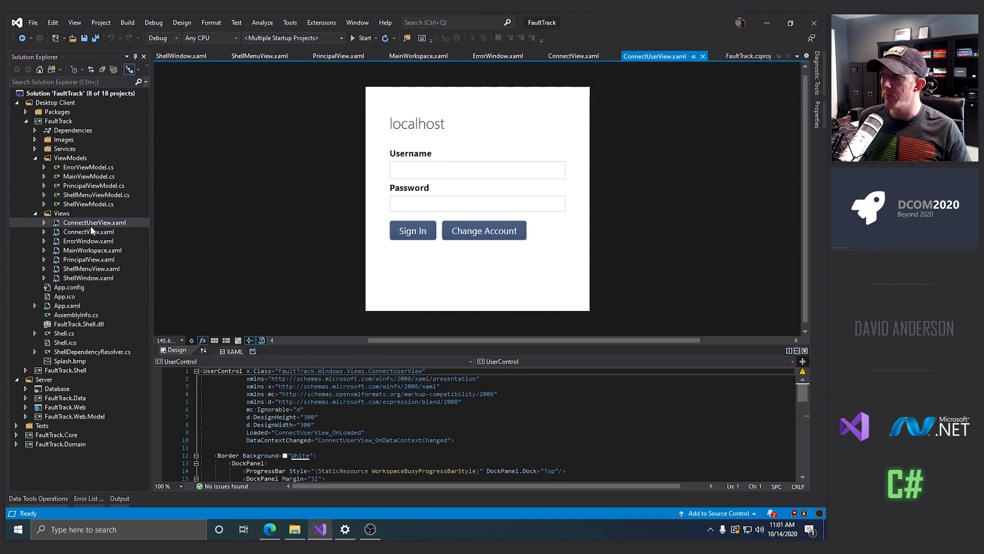
pyautogui.moveTo(85, 314)
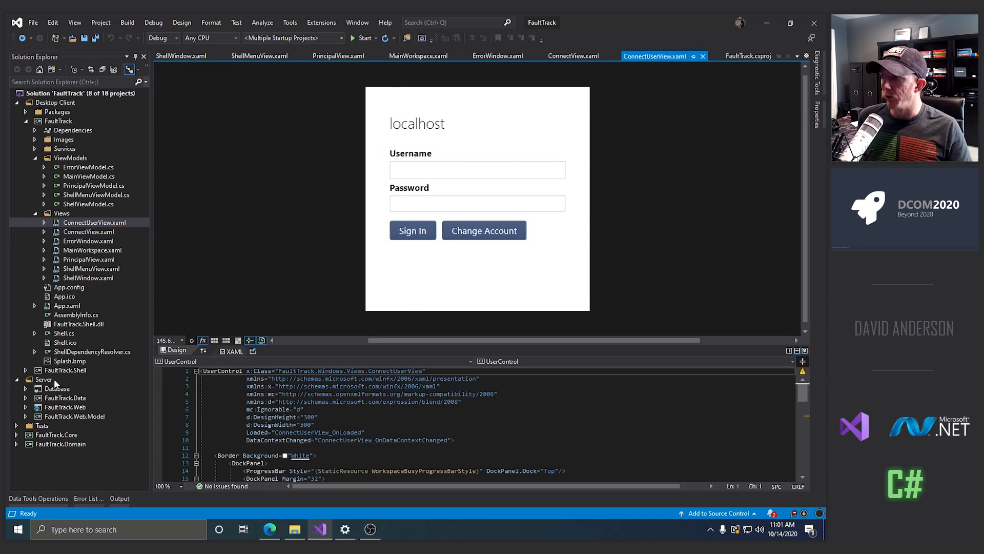
pyautogui.click(57, 387)
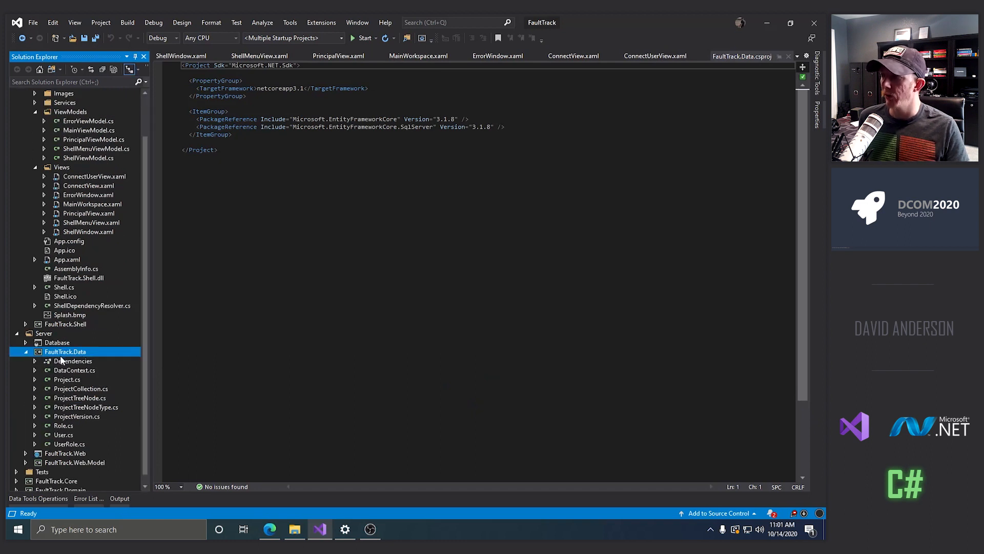
# Show FaultTrack.Web's project references, then FaultTrack.Web.Model targeting netstandard2.0.
pyautogui.click(30, 352)
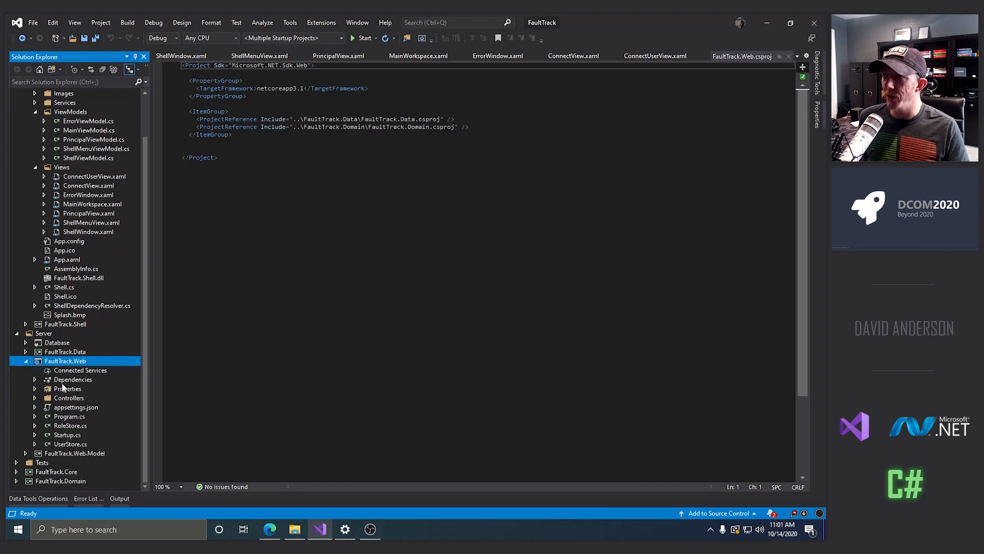
pyautogui.moveTo(15, 389)
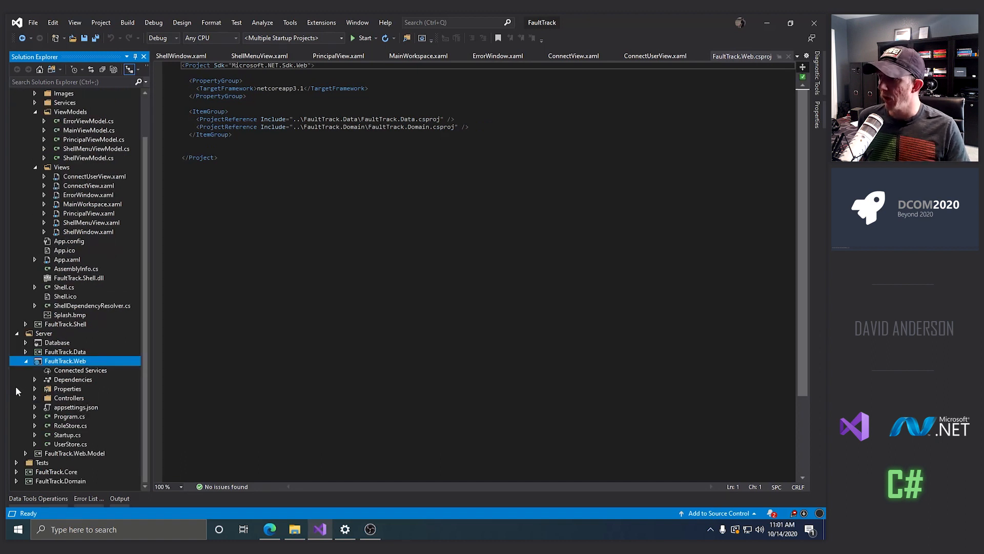
pyautogui.moveTo(73, 369)
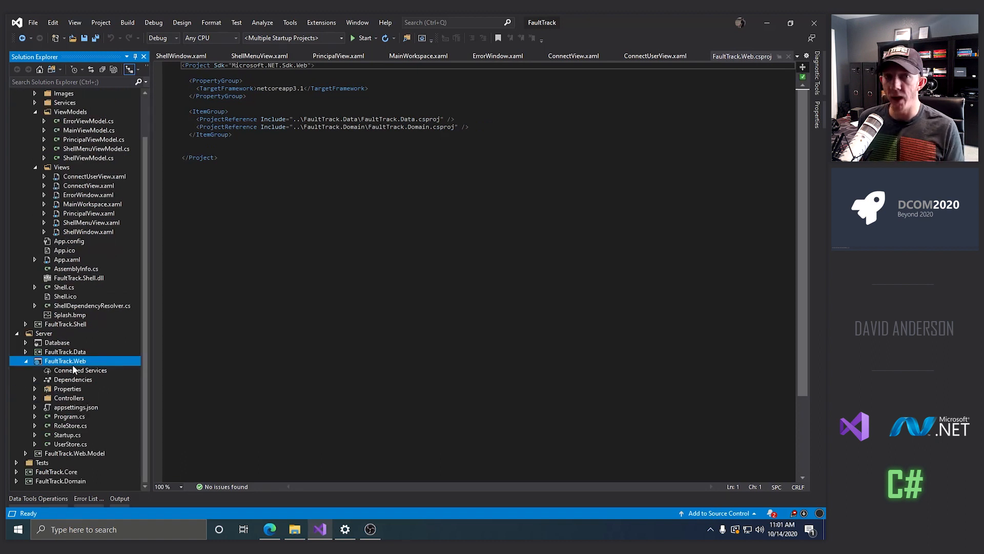
pyautogui.moveTo(62, 373)
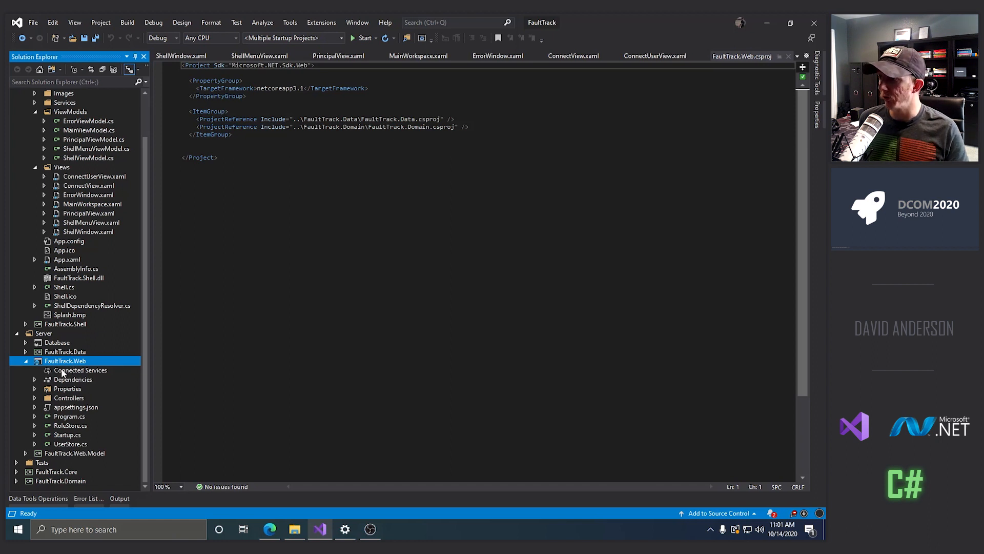
pyautogui.click(25, 359)
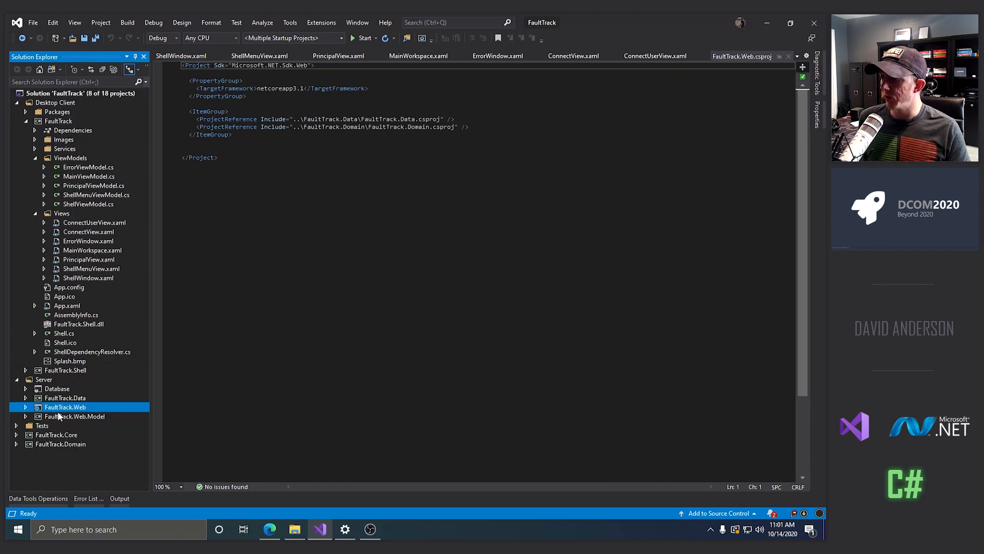
pyautogui.click(75, 416)
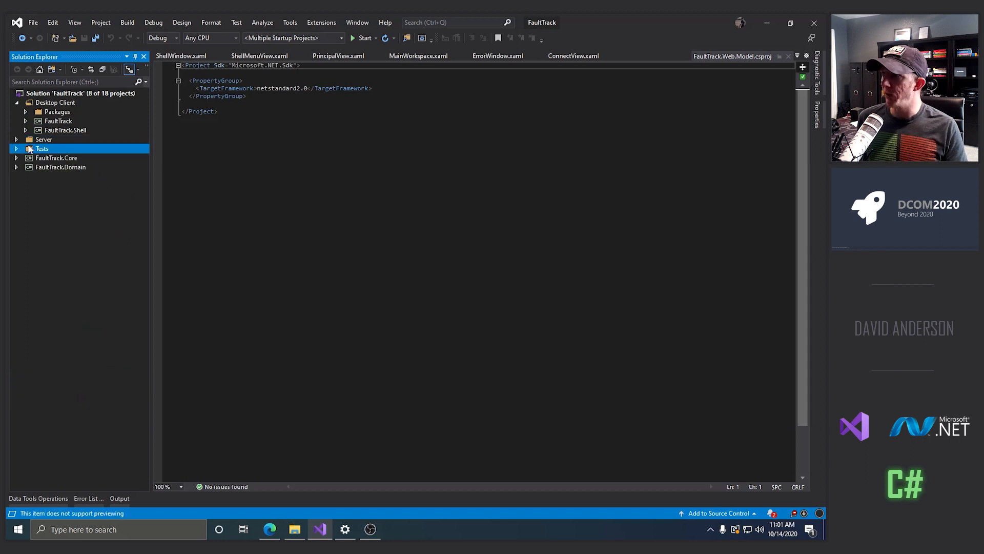
# Peek at the unloaded Tests projects, then show FaultTrack.Domain targeting netstandard2.0.
pyautogui.click(15, 148)
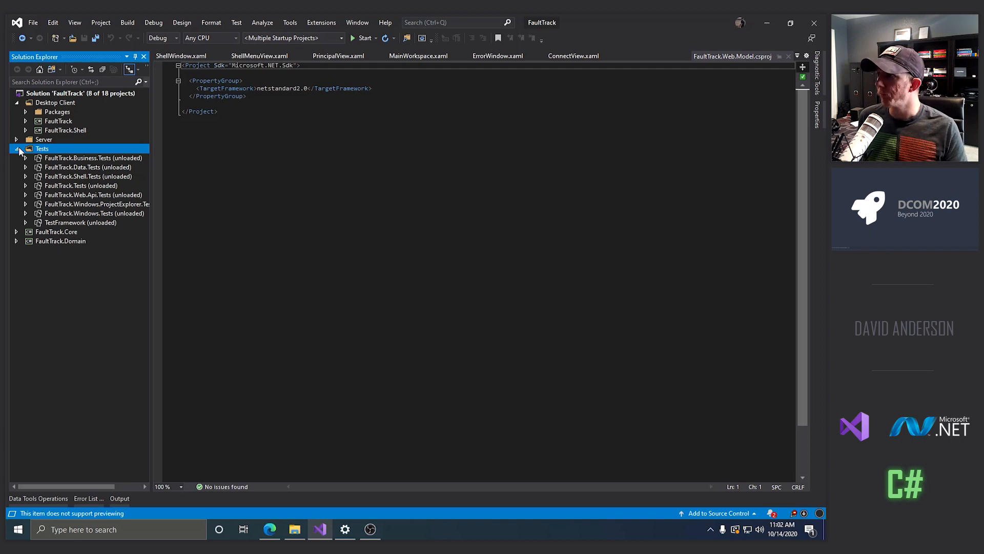
pyautogui.click(15, 149)
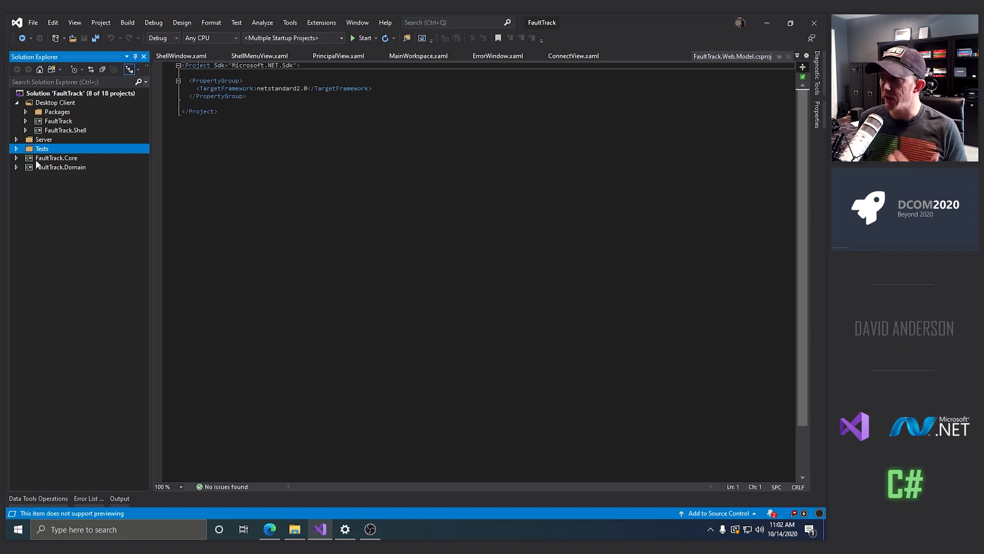
pyautogui.click(59, 167)
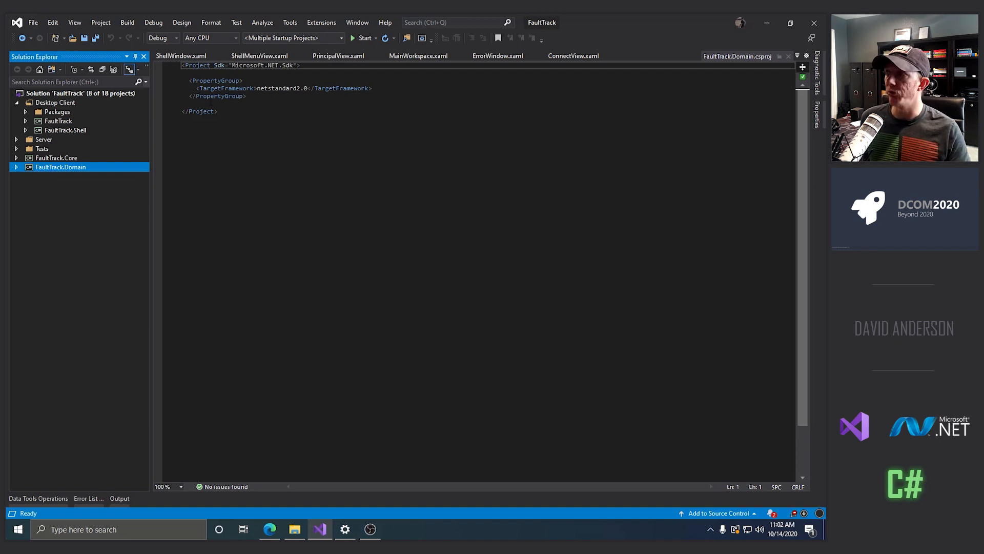
# Expand Packages to reveal Project Explorer and Solution Explorer, show FaultTrack.csproj, then close all documents.
pyautogui.click(57, 111)
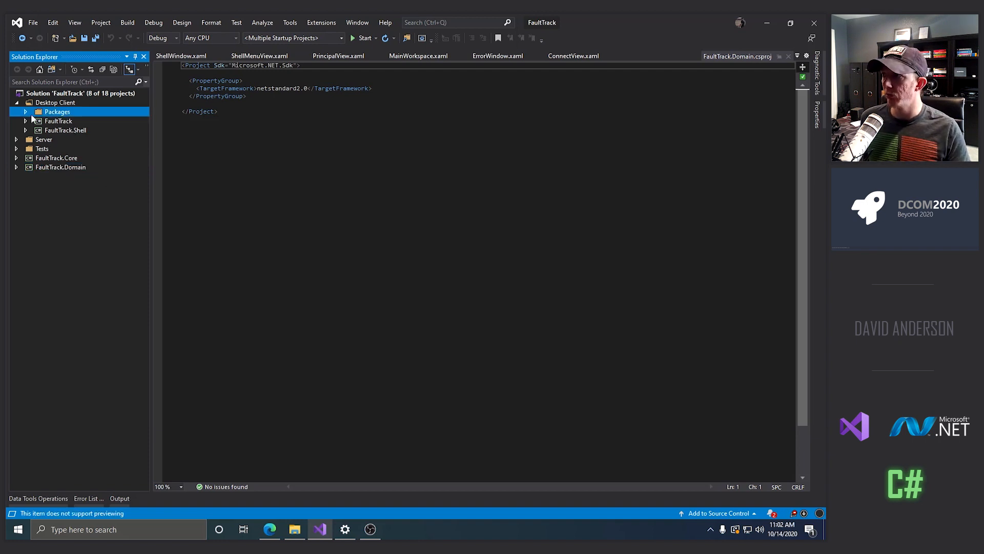
pyautogui.click(26, 111)
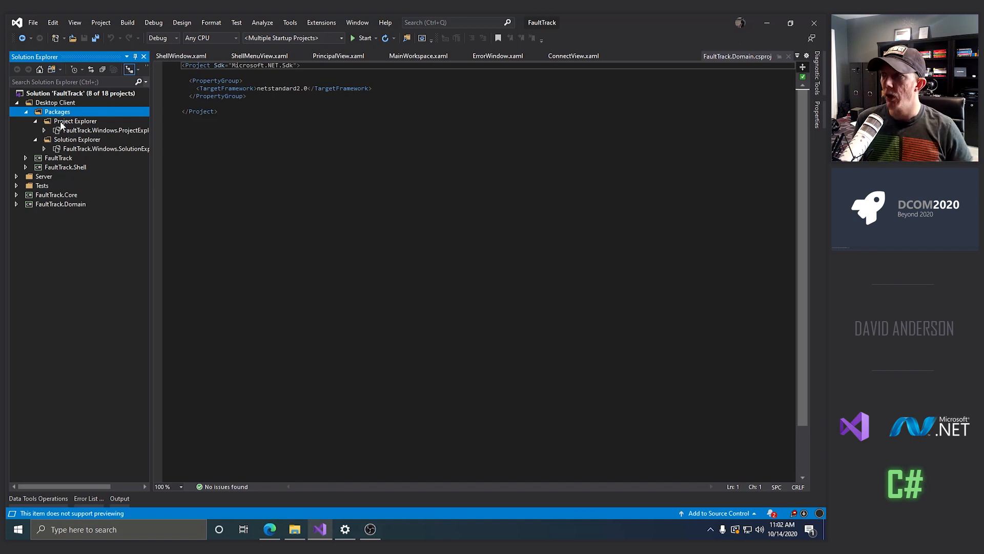
pyautogui.click(58, 157)
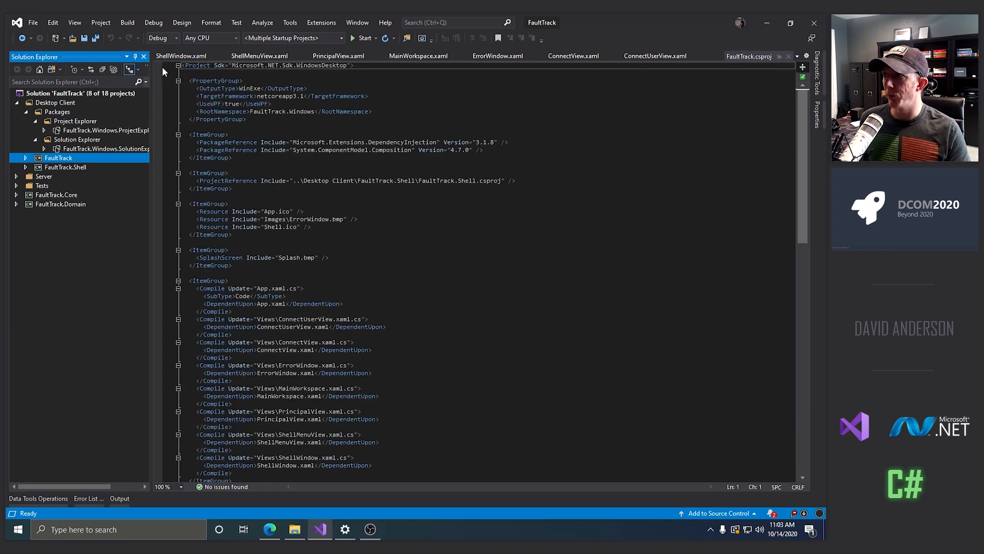
pyautogui.click(180, 55)
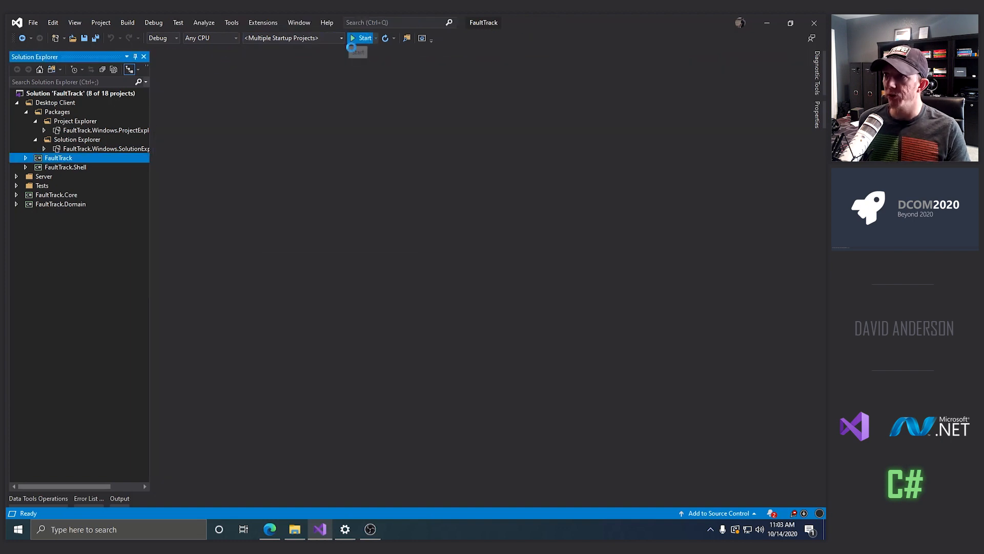
# Start debugging so the empty FaultTrack ALM shell window appears, and reposition it.
pyautogui.click(364, 38)
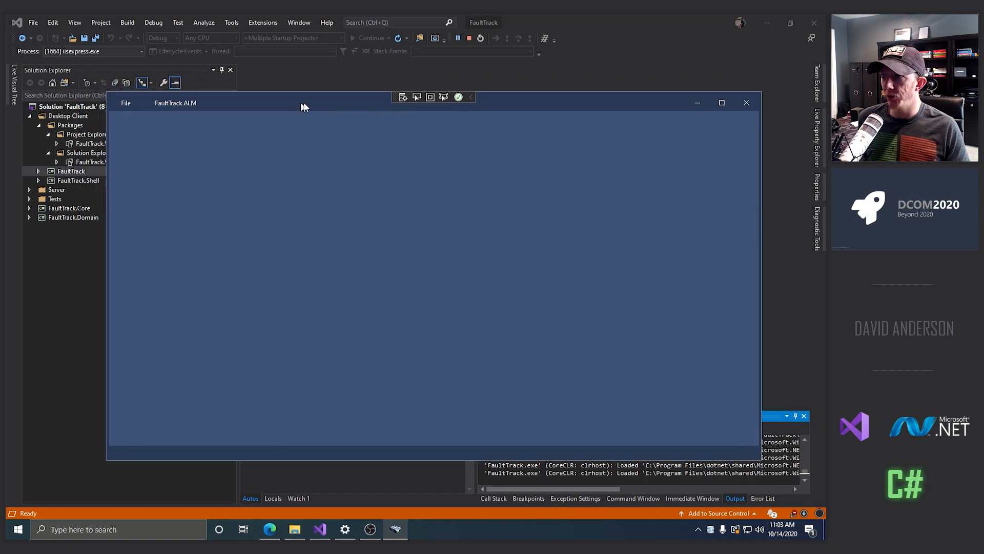
pyautogui.moveTo(304, 103); pyautogui.dragTo(279, 94)
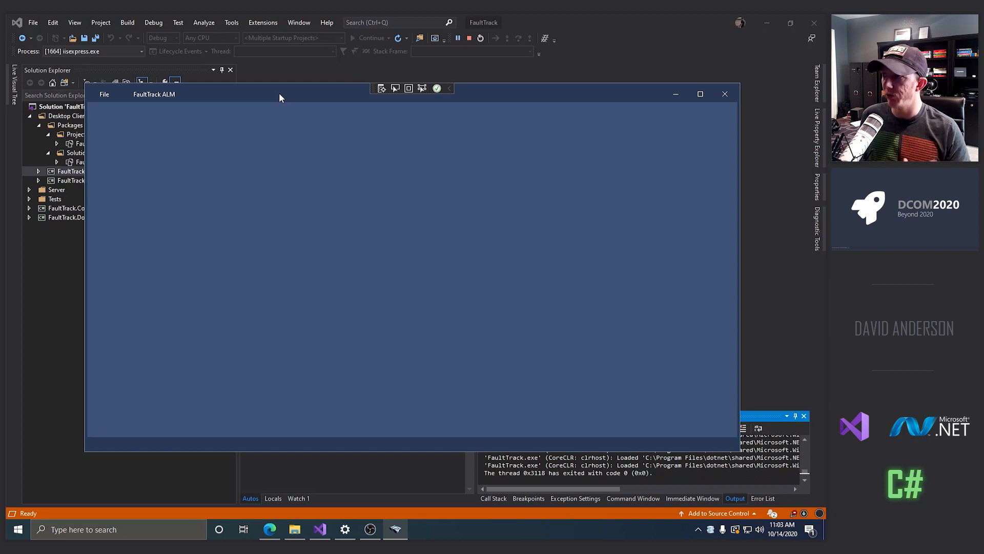
pyautogui.moveTo(139, 118)
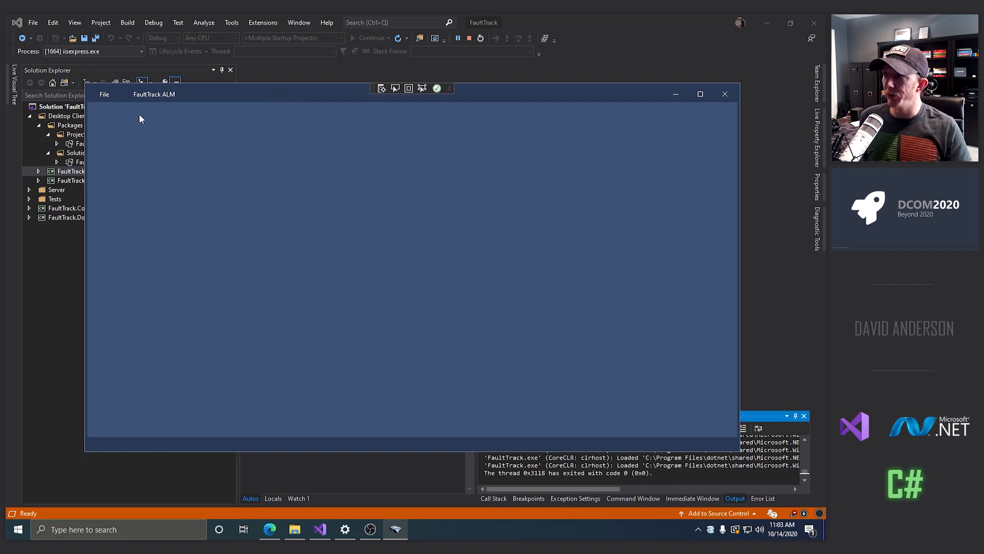
pyautogui.moveTo(156, 94)
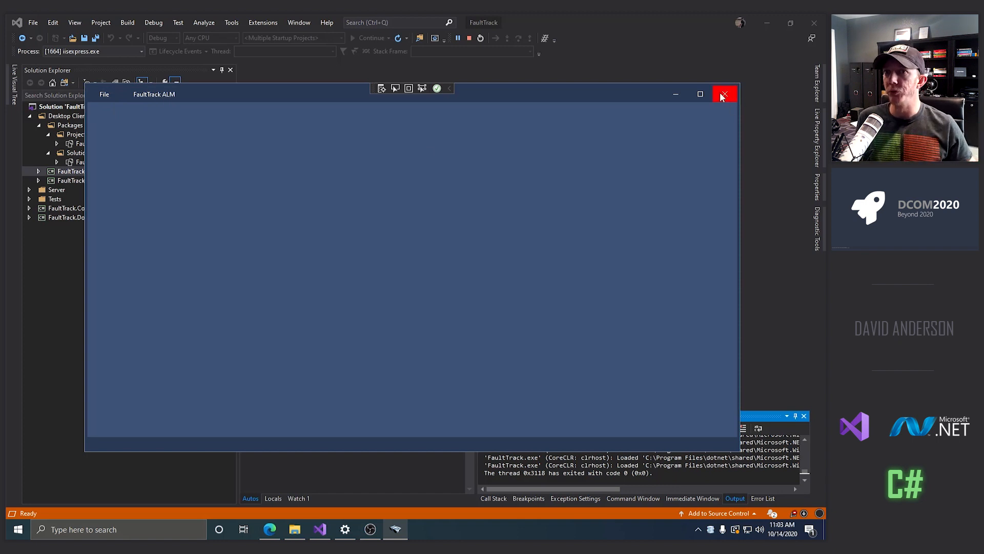
pyautogui.moveTo(676, 93)
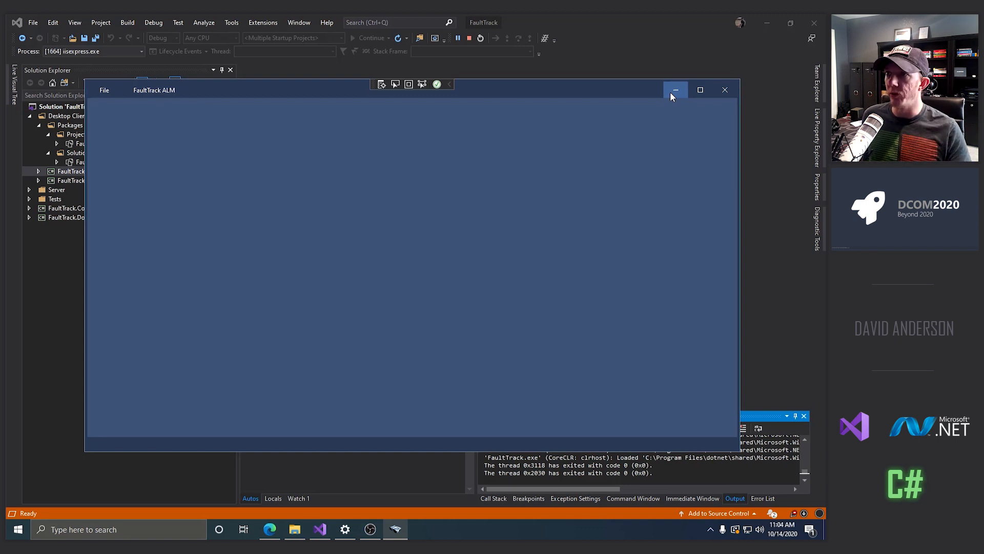
pyautogui.moveTo(605, 19)
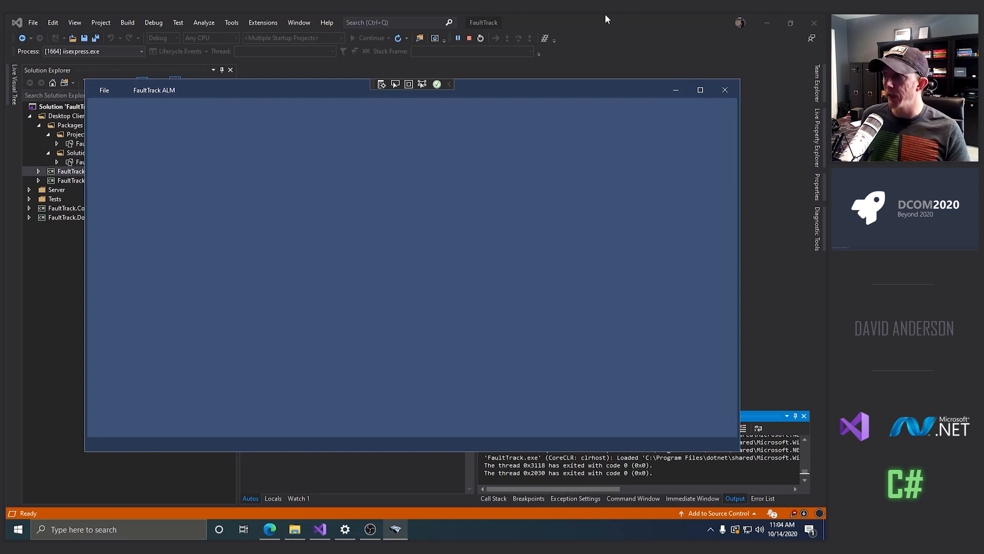
# Close the FaultTrack ALM window, leaving the debug session running.
pyautogui.click(725, 91)
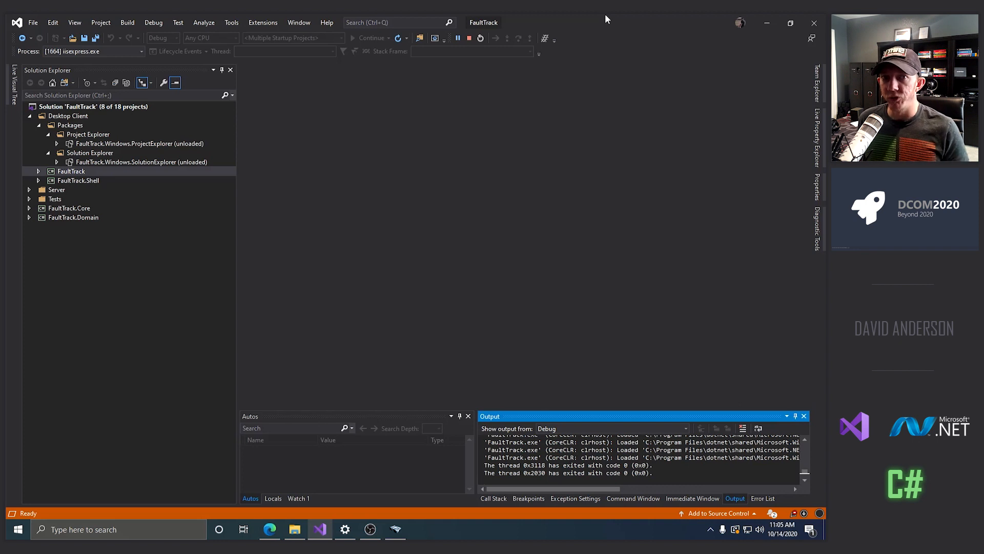
pyautogui.moveTo(608, 16)
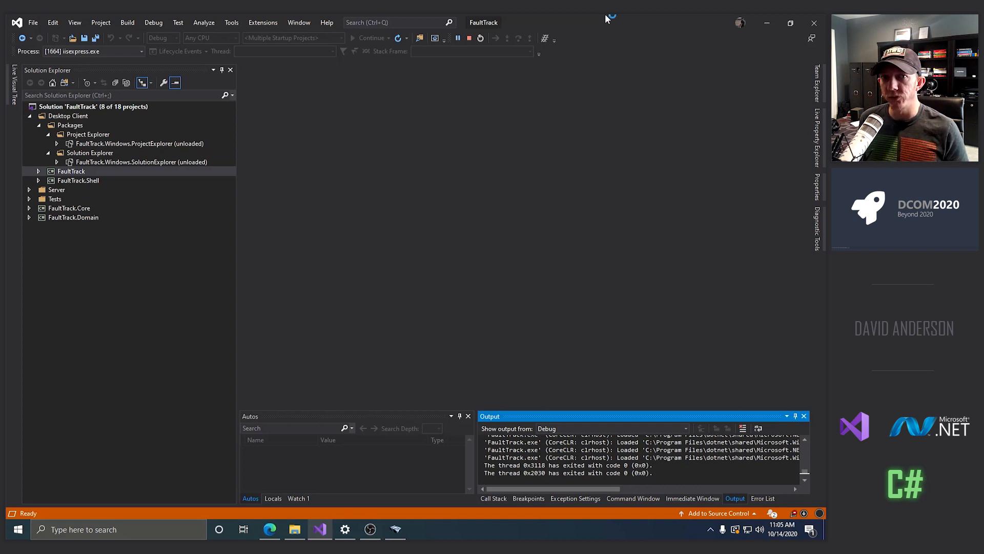